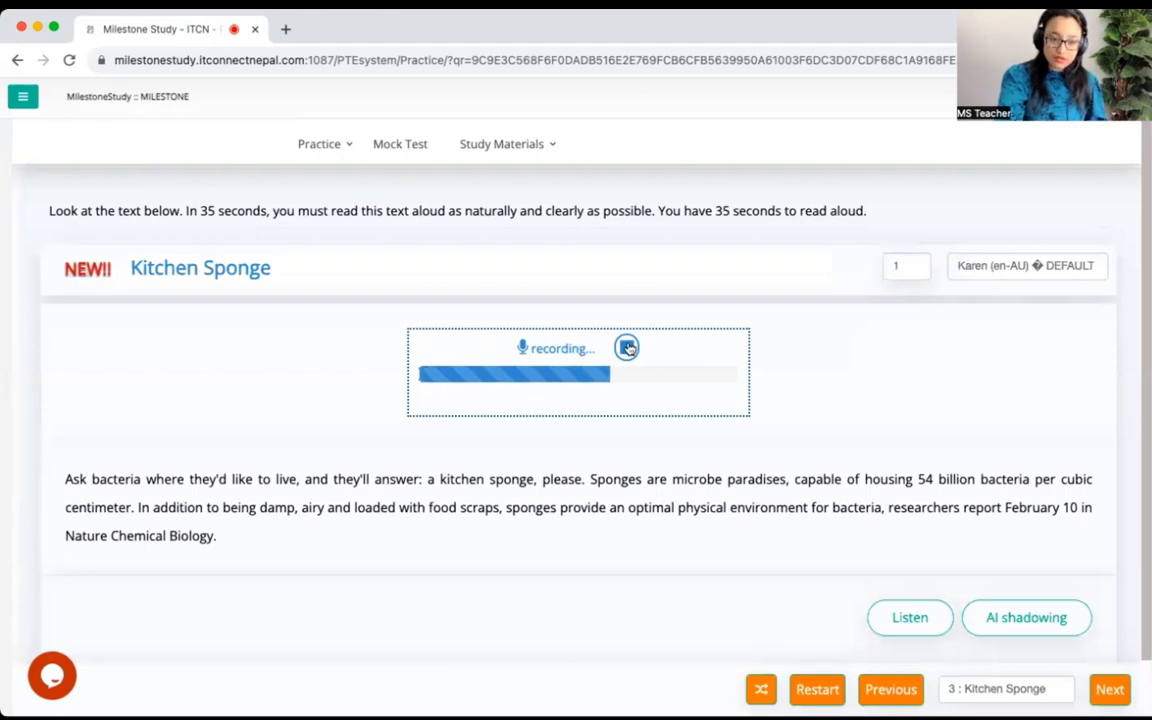
- Stop the Kitchen Sponge read-aloud recording so the answer submits and shows 'processing...'
{"action": "left_click", "coordinate": [627, 348]}
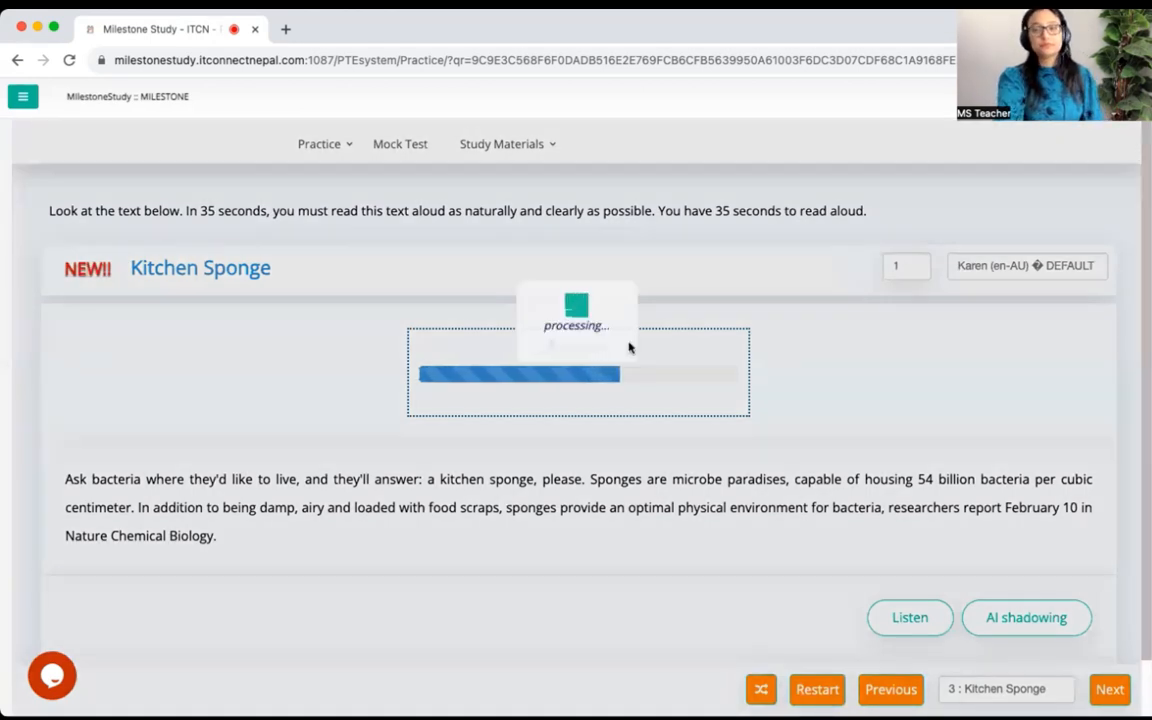